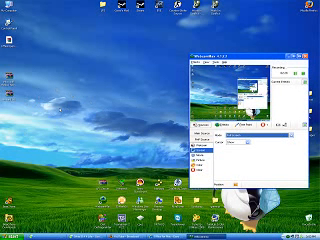
{"action": "left_click", "coordinate": [12, 231]}
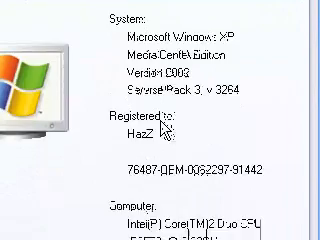
{"action": "scroll", "scroll_direction": "down", "scroll_amount": 3}
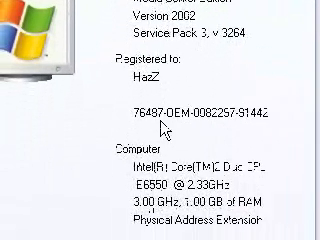